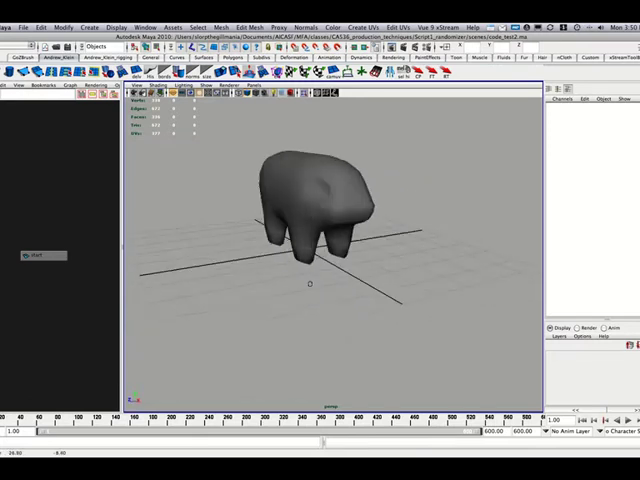
Load herdmaker_v8.mel from the scripts folder into the Script Editor
left_click(320, 190)
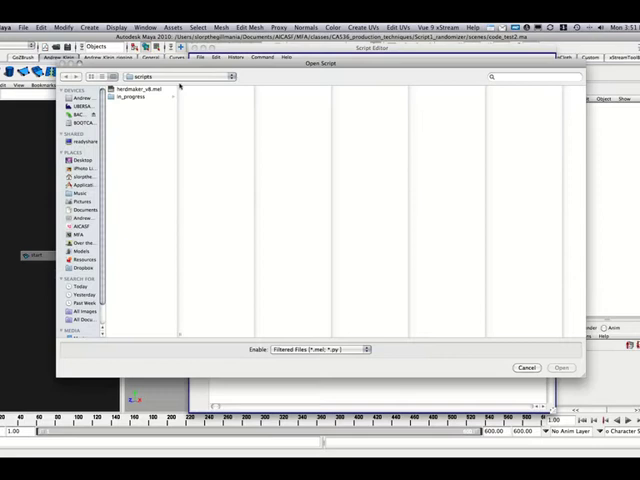
left_click(140, 88)
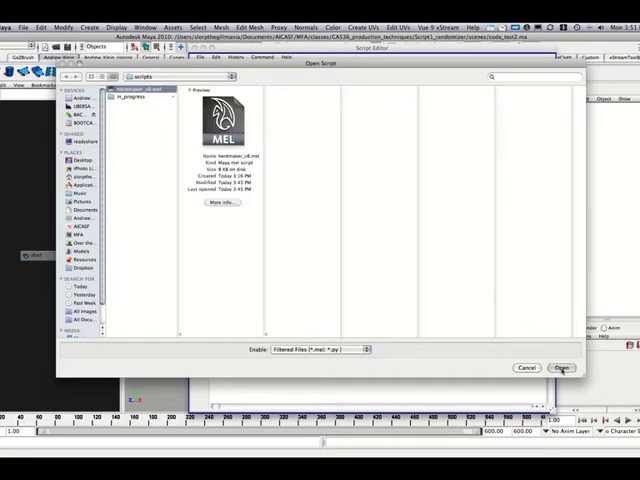
left_click(560, 367)
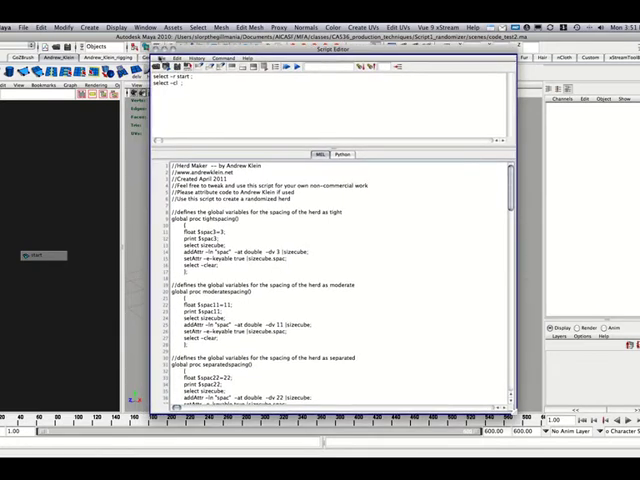
left_click(212, 54)
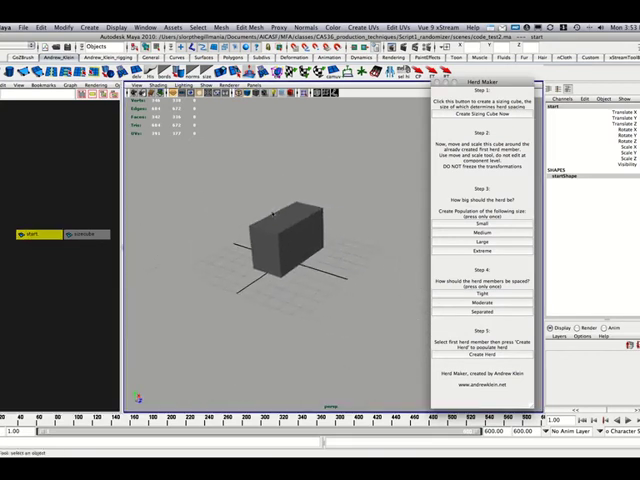
Generate the herd from the selected start pig, producing the whole_herd group
left_click(485, 348)
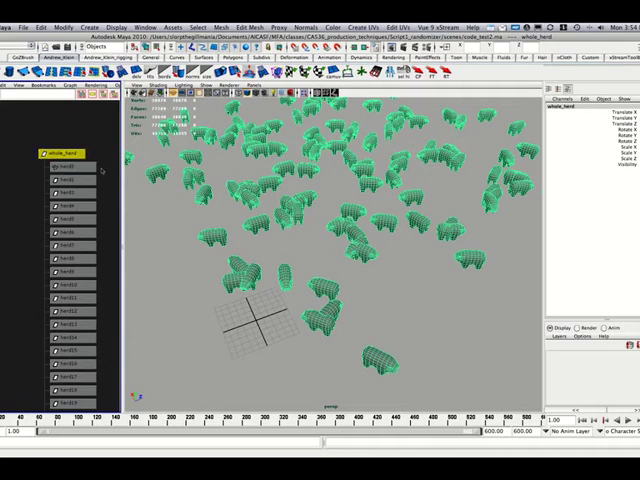
mouse_move(332, 178)
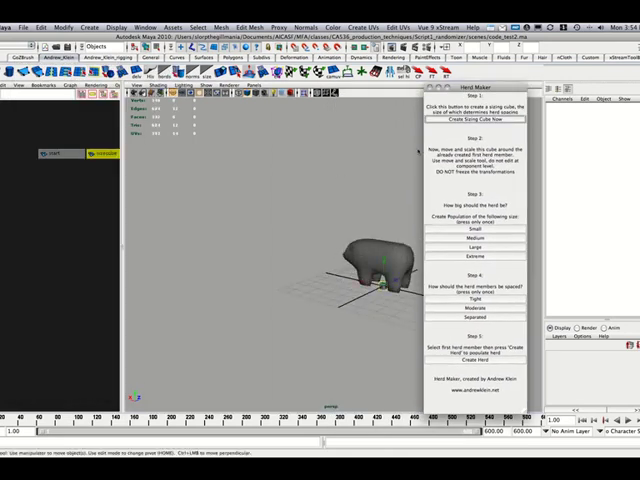
Scale sizecube, set population to Small, and create a new herd from the start pig
left_click(474, 110)
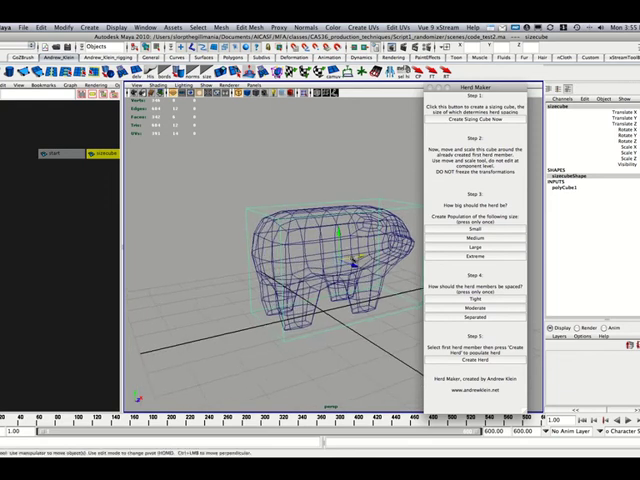
left_click(474, 120)
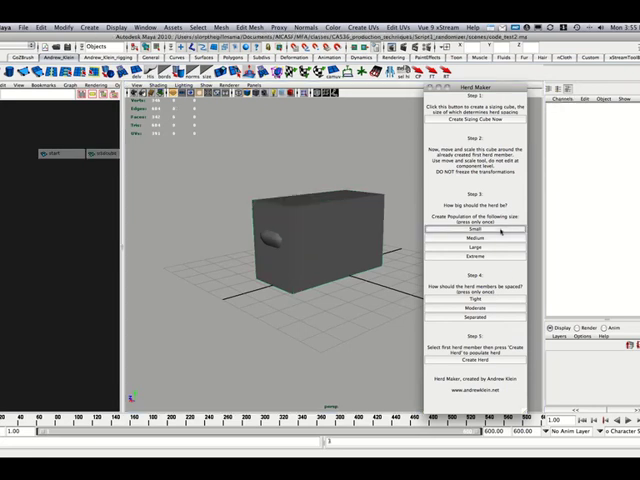
left_click(477, 317)
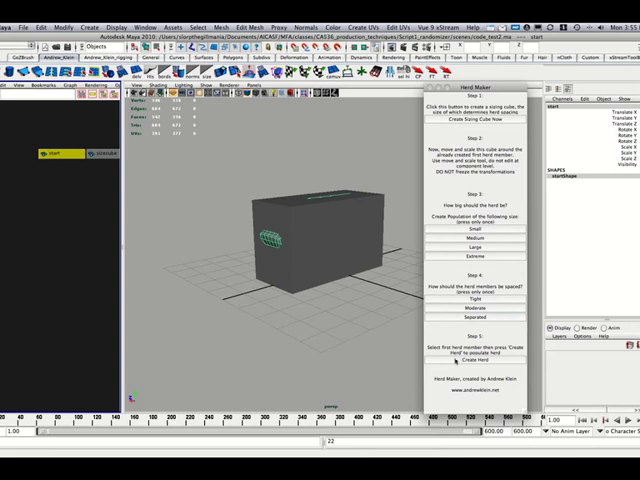
left_click(473, 347)
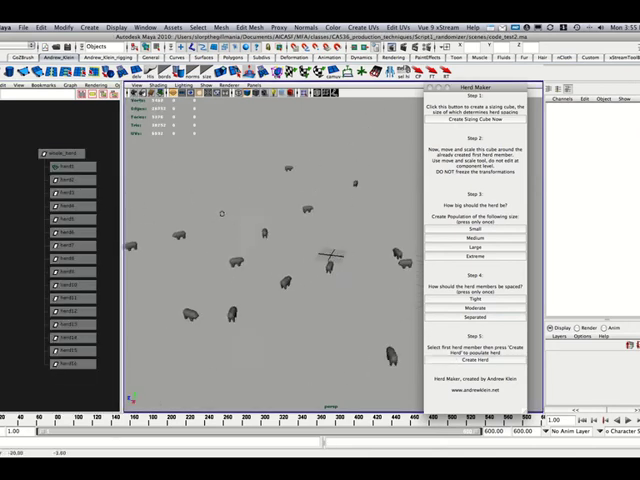